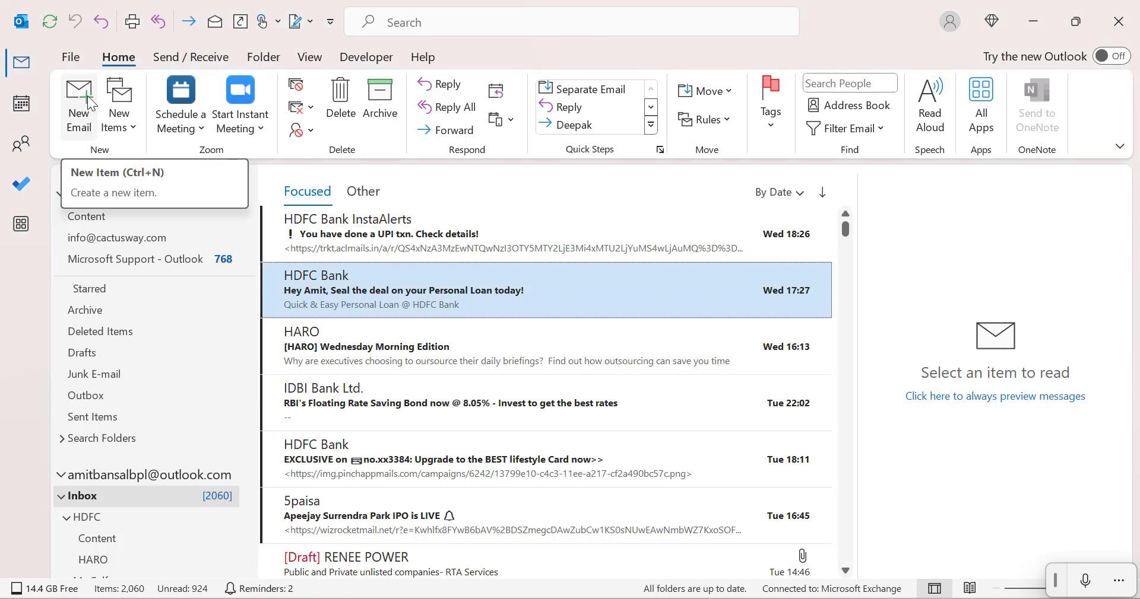
Open a new blank email in Outlook Classic and place the cursor in the signed body.
left_click(78, 102)
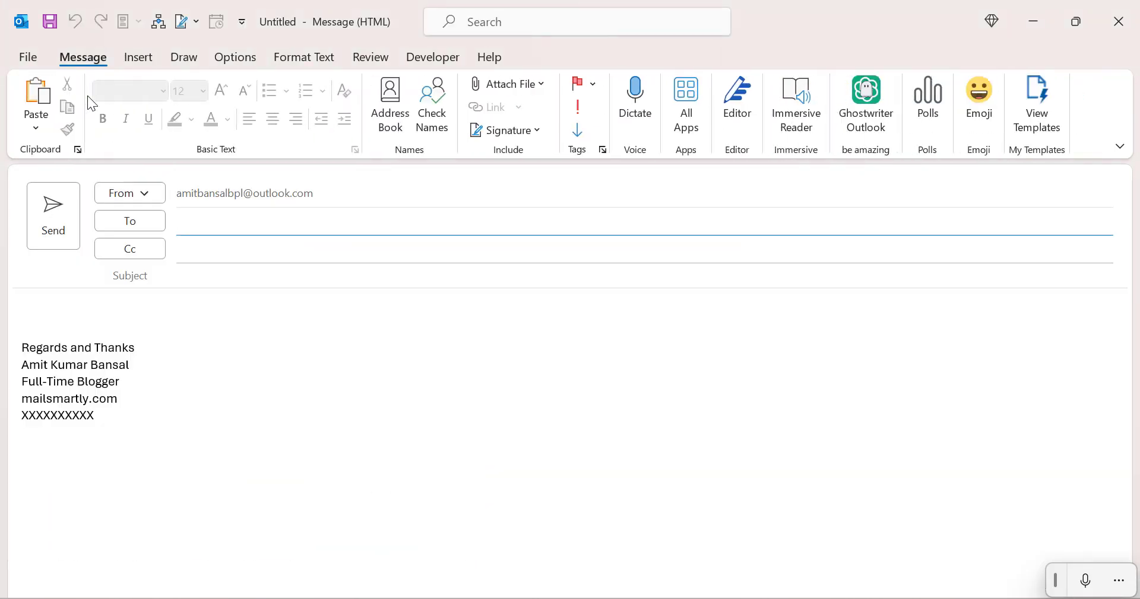
left_click(291, 221)
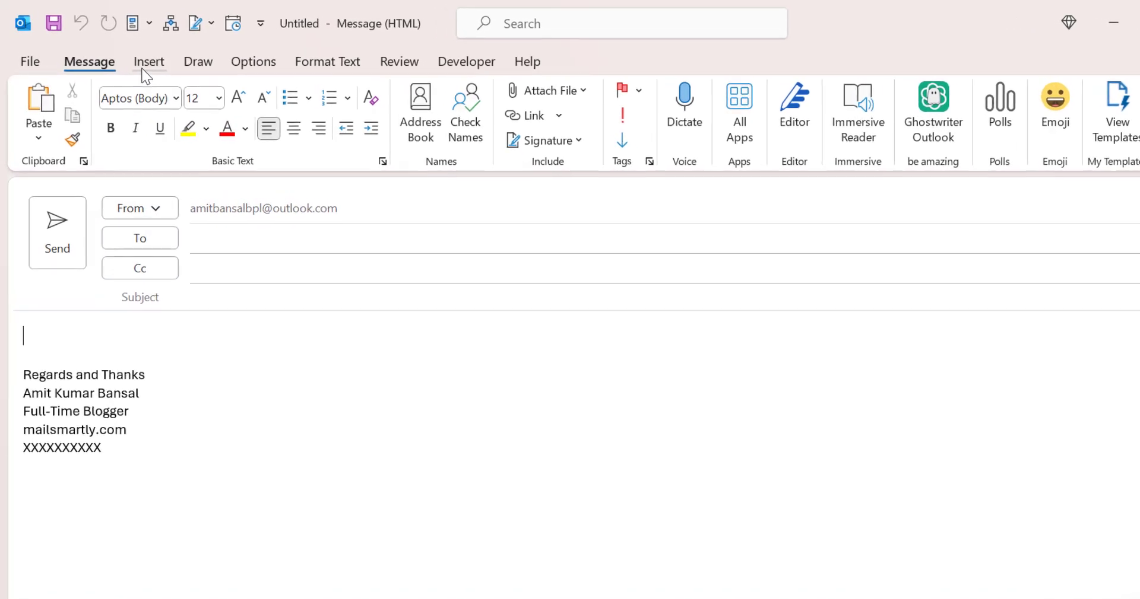
Add the Bcc line to the message using Bcc in the Options tab's Show Fields group.
left_click(149, 62)
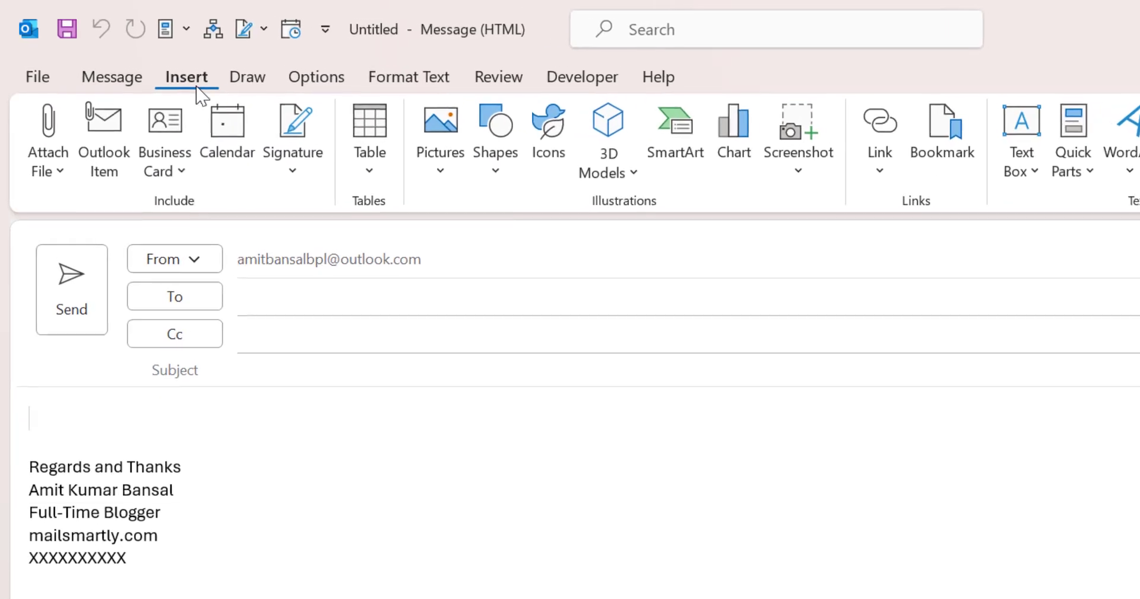
left_click(330, 80)
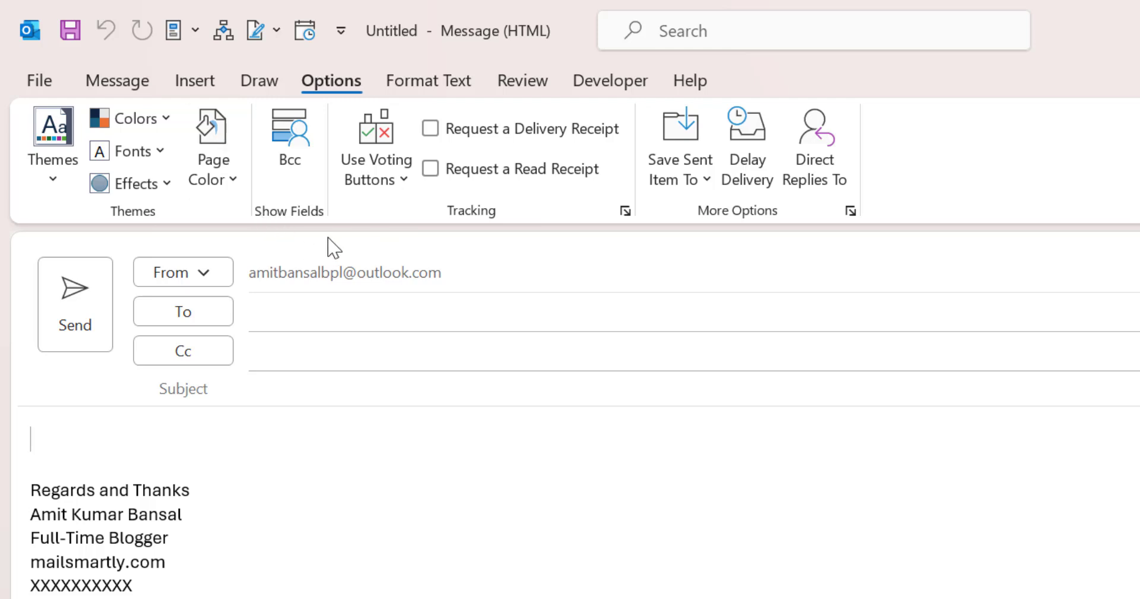
mouse_move(289, 138)
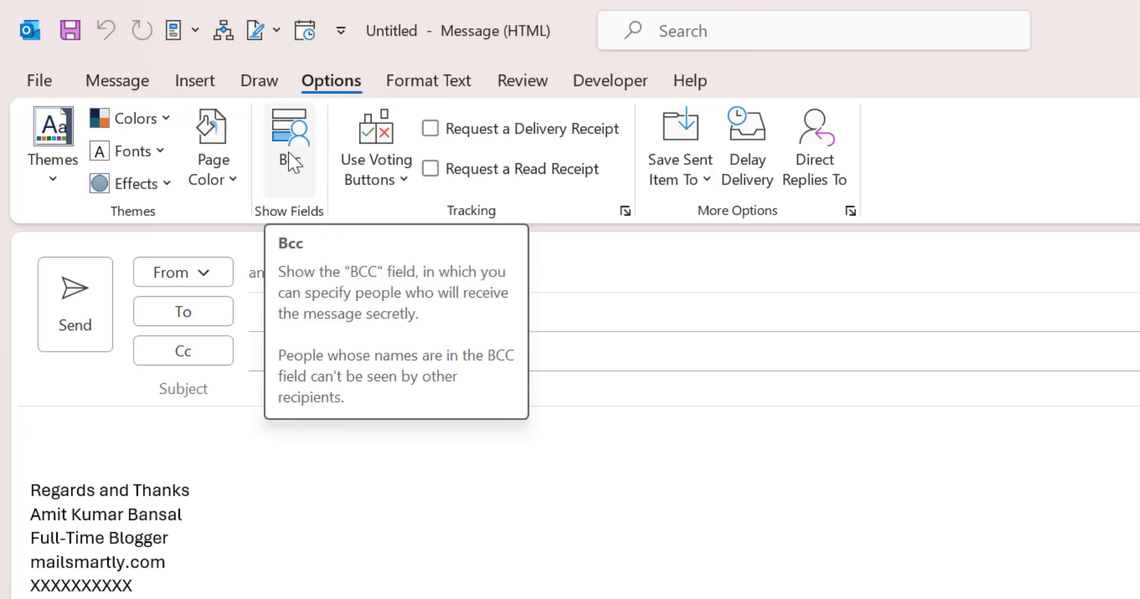
left_click(289, 138)
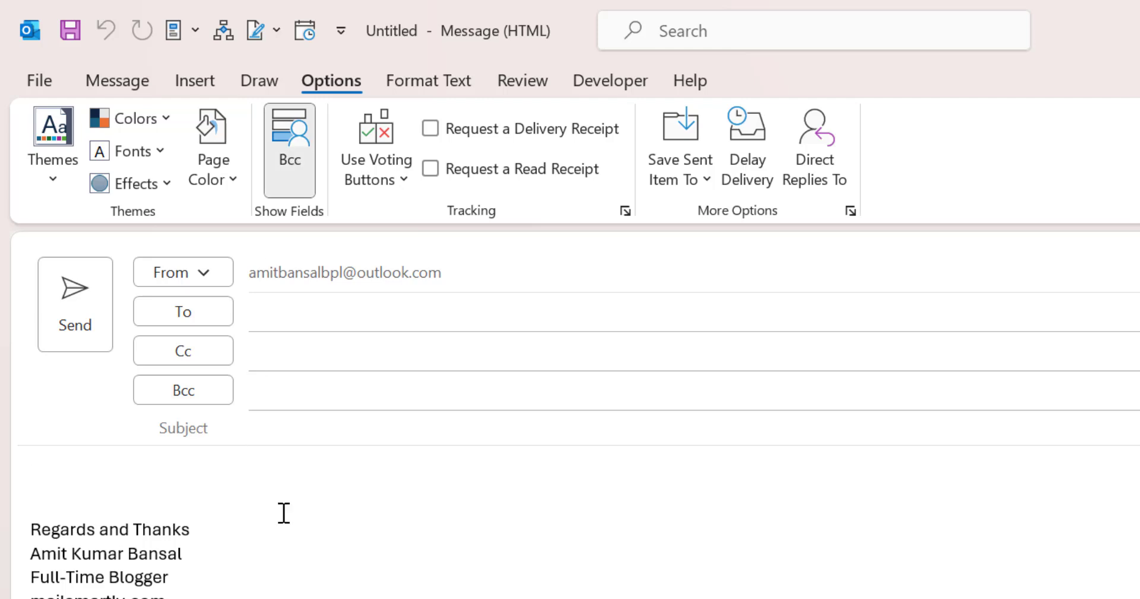
mouse_move(280, 509)
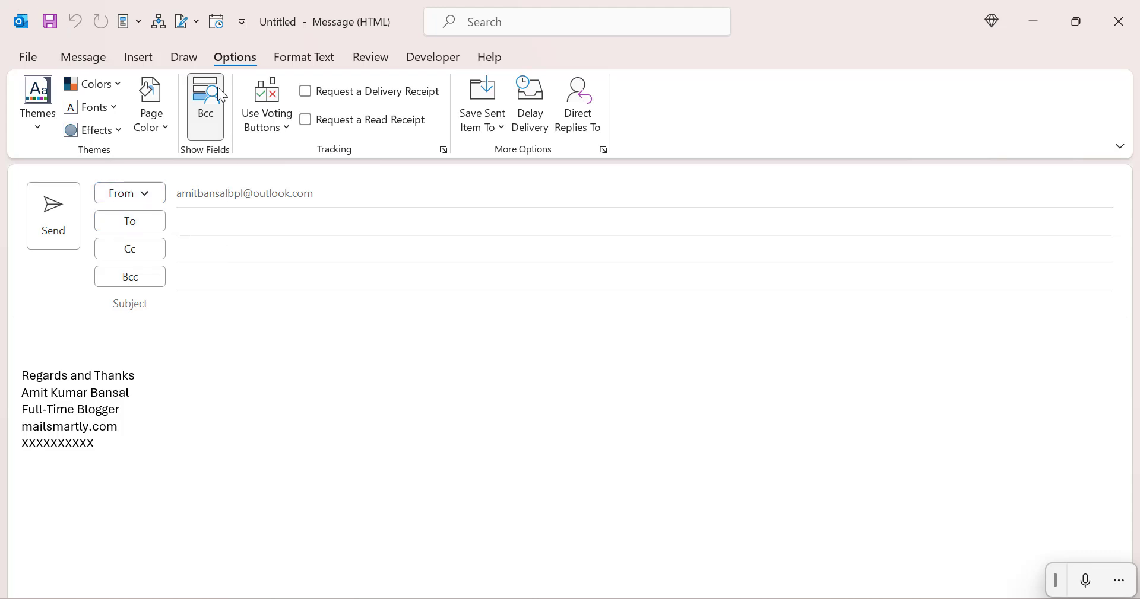
mouse_move(206, 101)
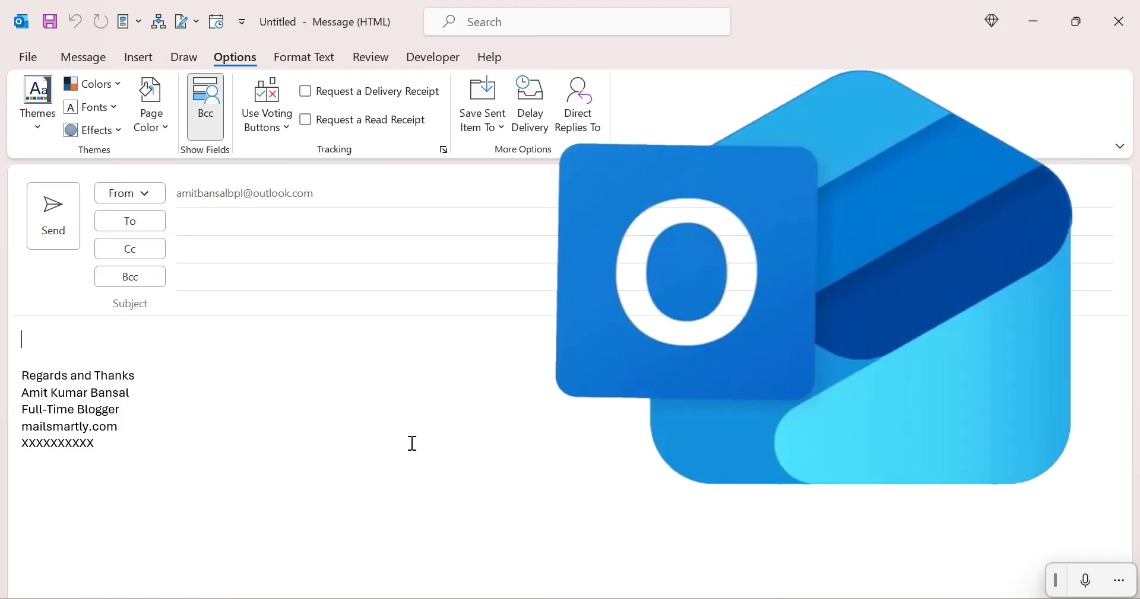
mouse_move(700, 559)
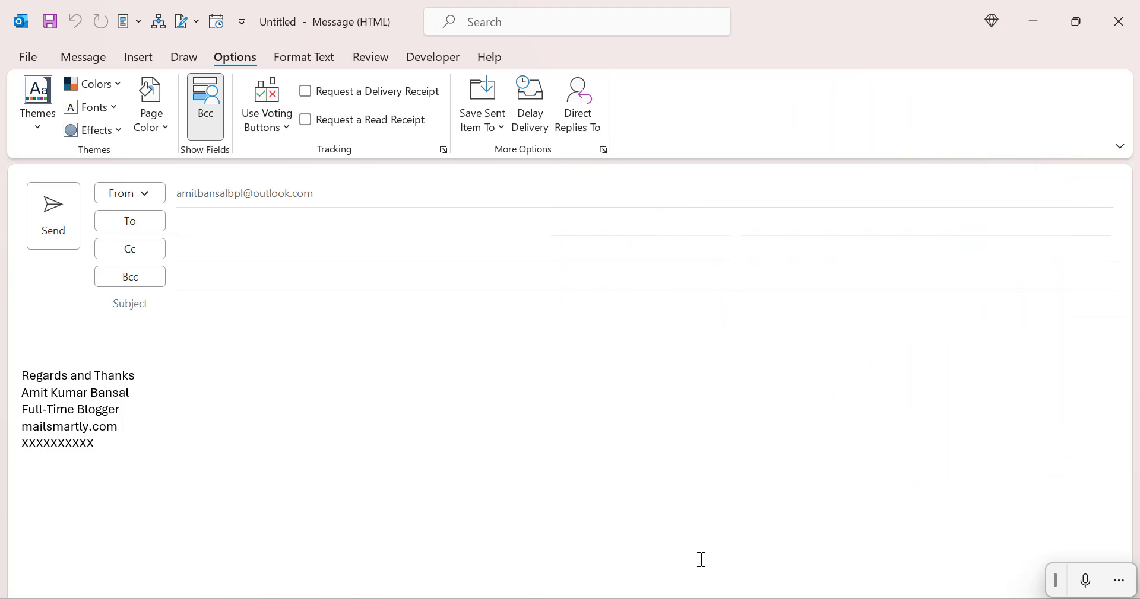
left_click(22, 340)
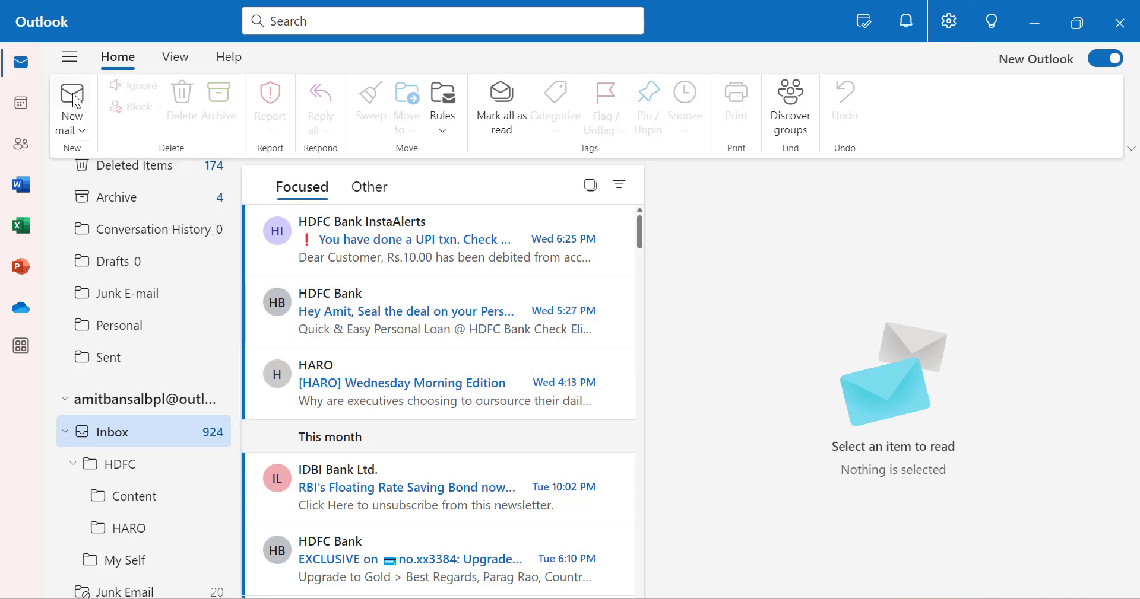
mouse_move(71, 102)
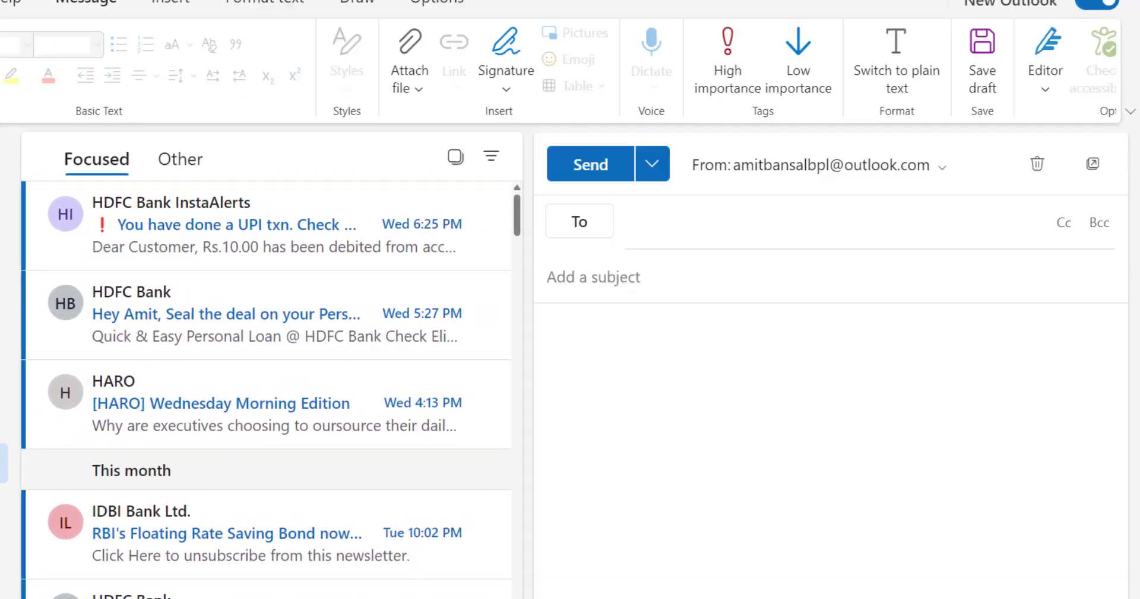
Show the Bcc line on a New Outlook draft, then discard the draft.
left_click(506, 59)
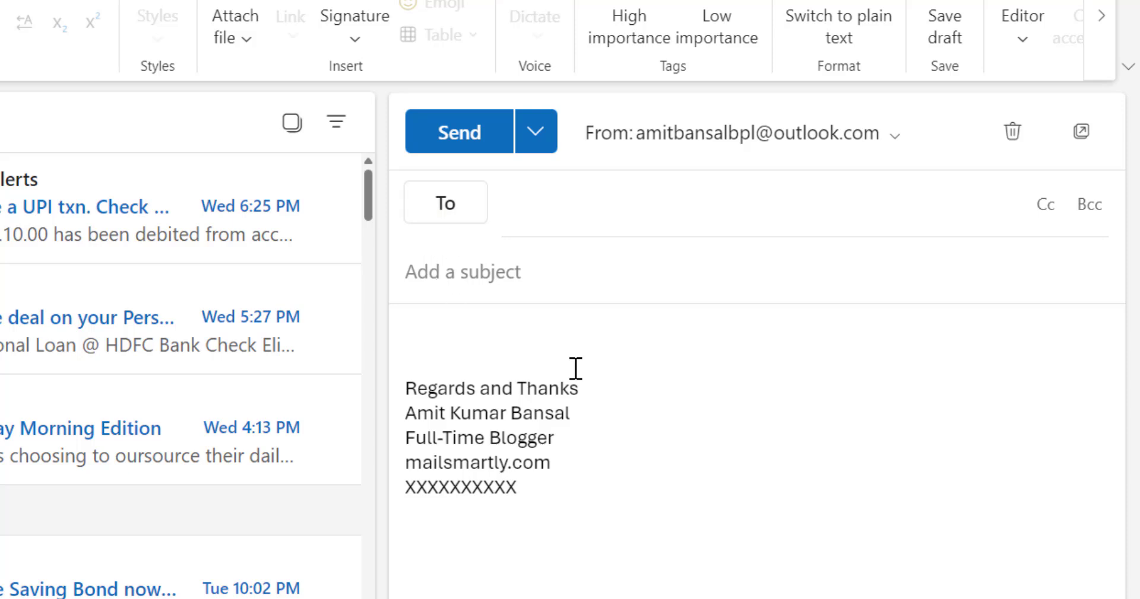
mouse_move(1038, 241)
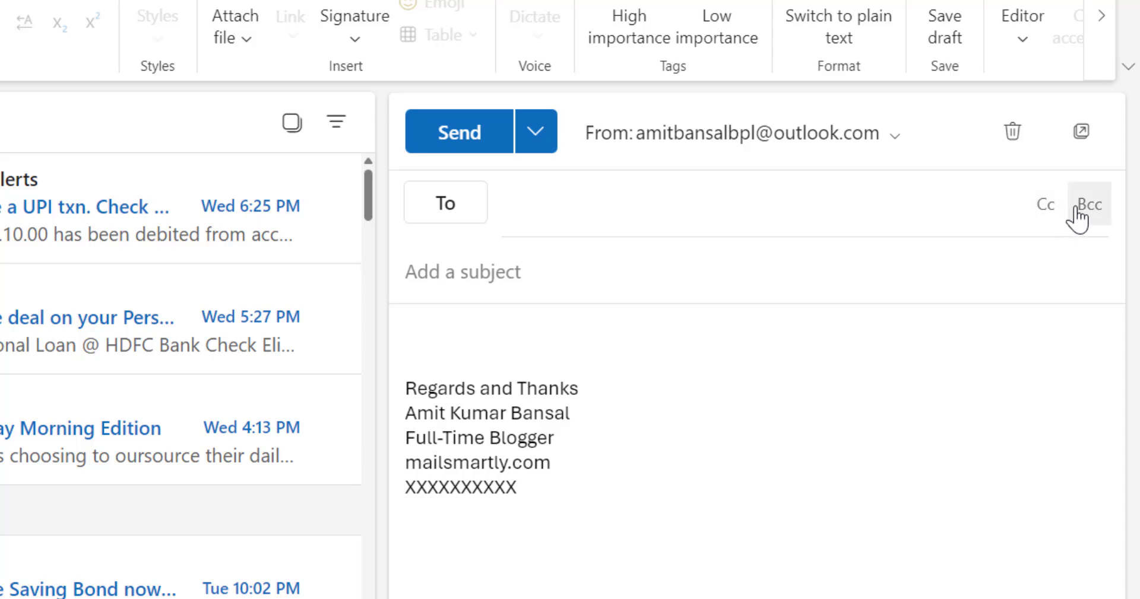
left_click(1088, 204)
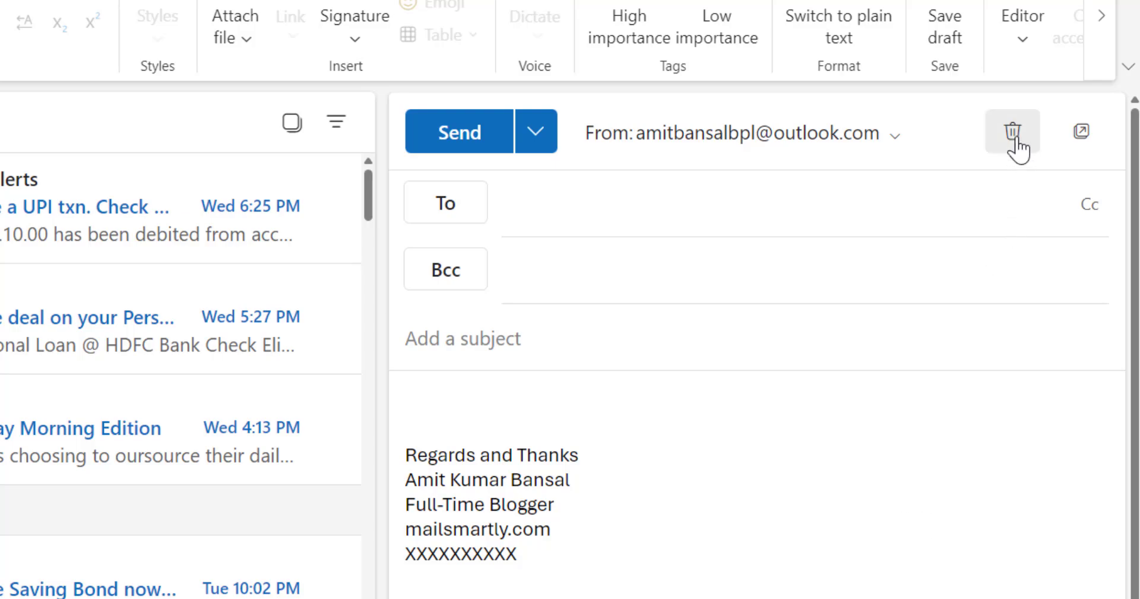
left_click(1010, 132)
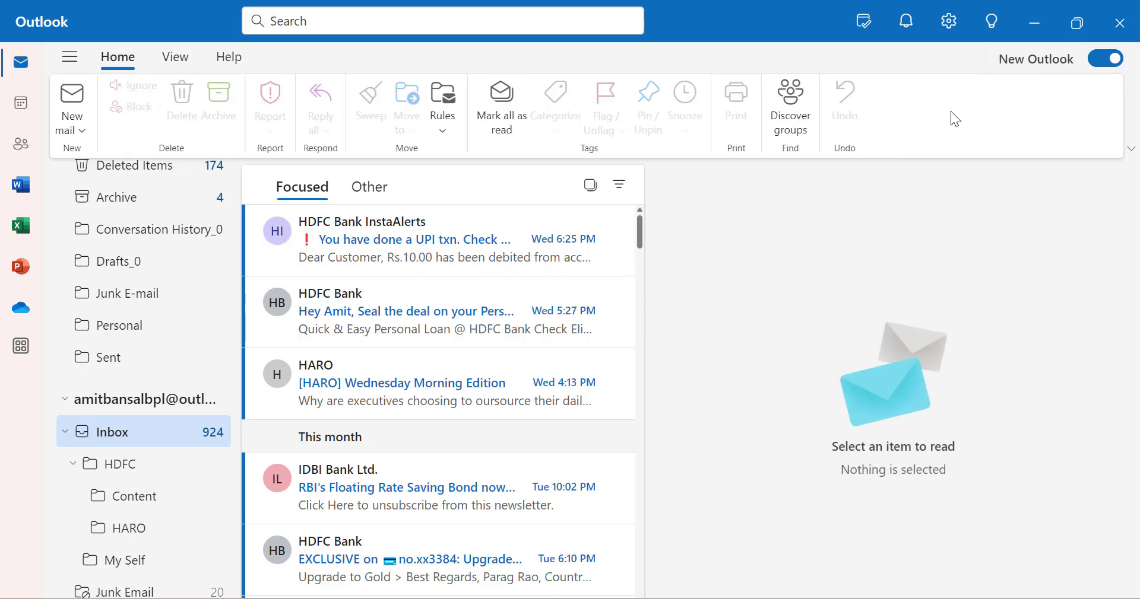
mouse_move(947, 21)
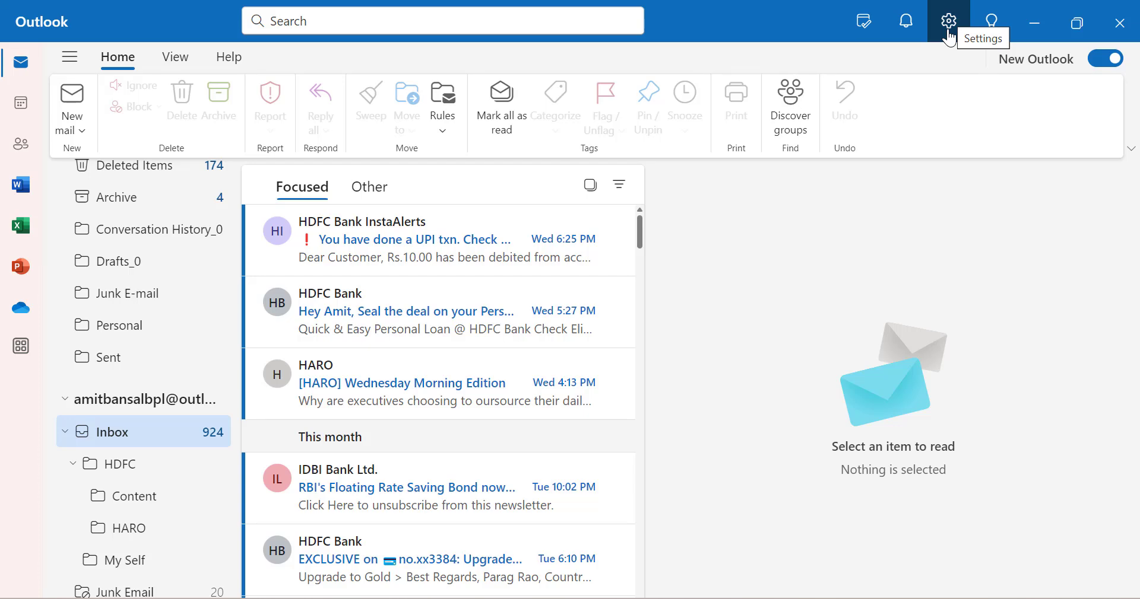
Tick 'Always show Bcc' under Settings > Mail > Compose and reply, then save.
left_click(948, 20)
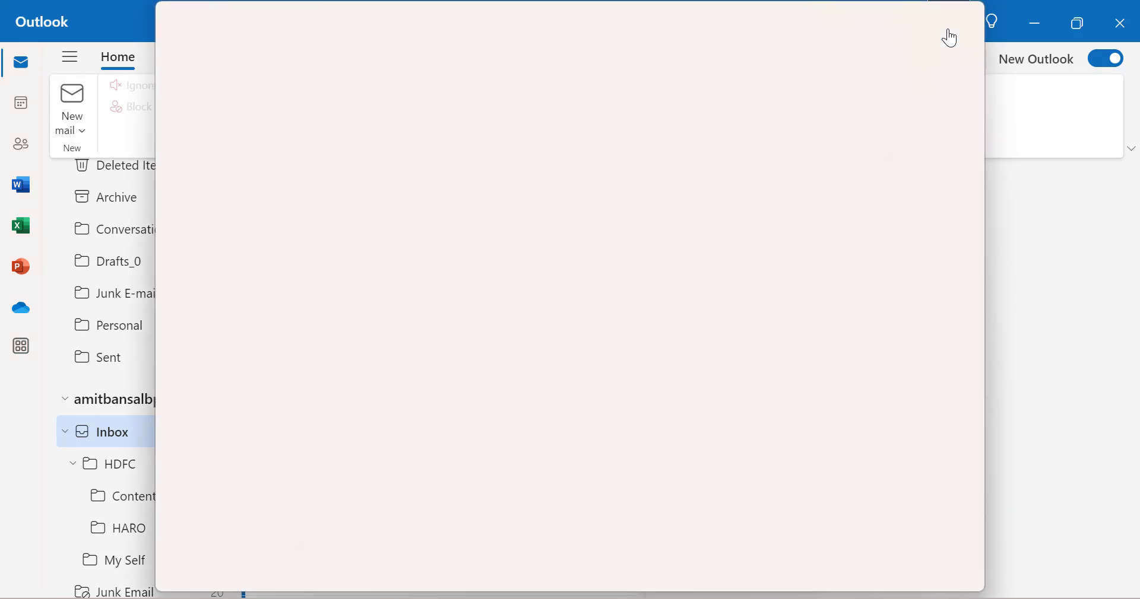
left_click(949, 20)
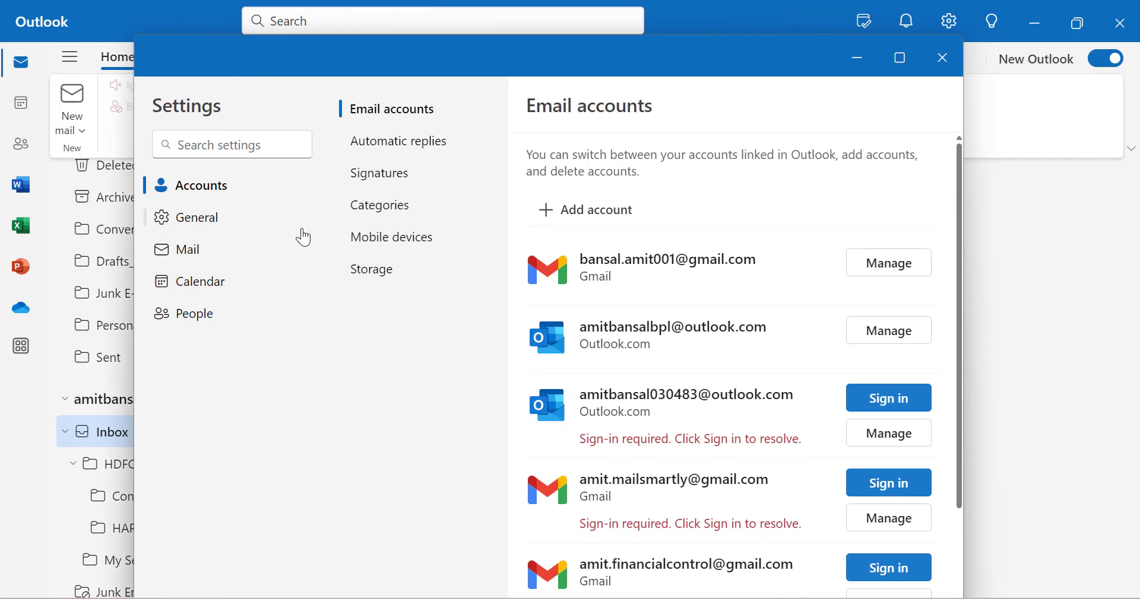
mouse_move(204, 267)
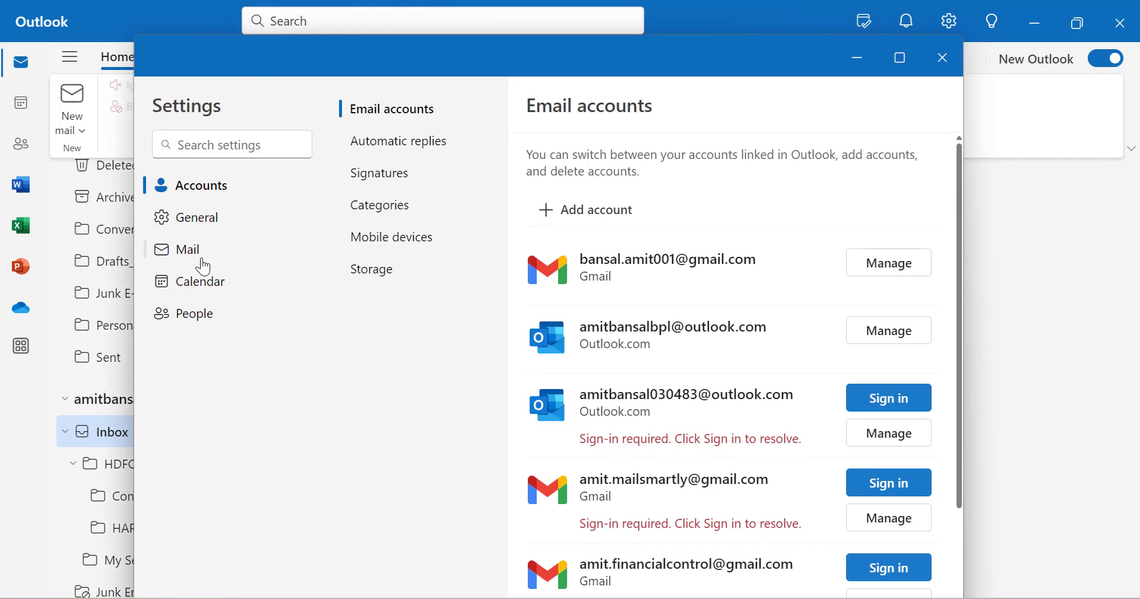
left_click(188, 249)
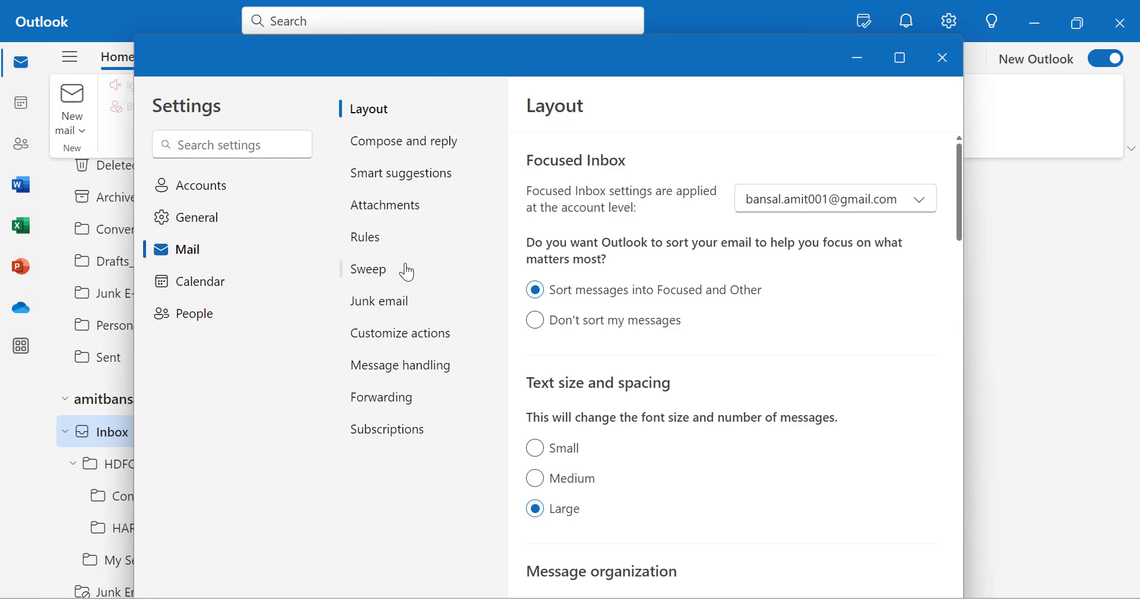
mouse_move(383, 150)
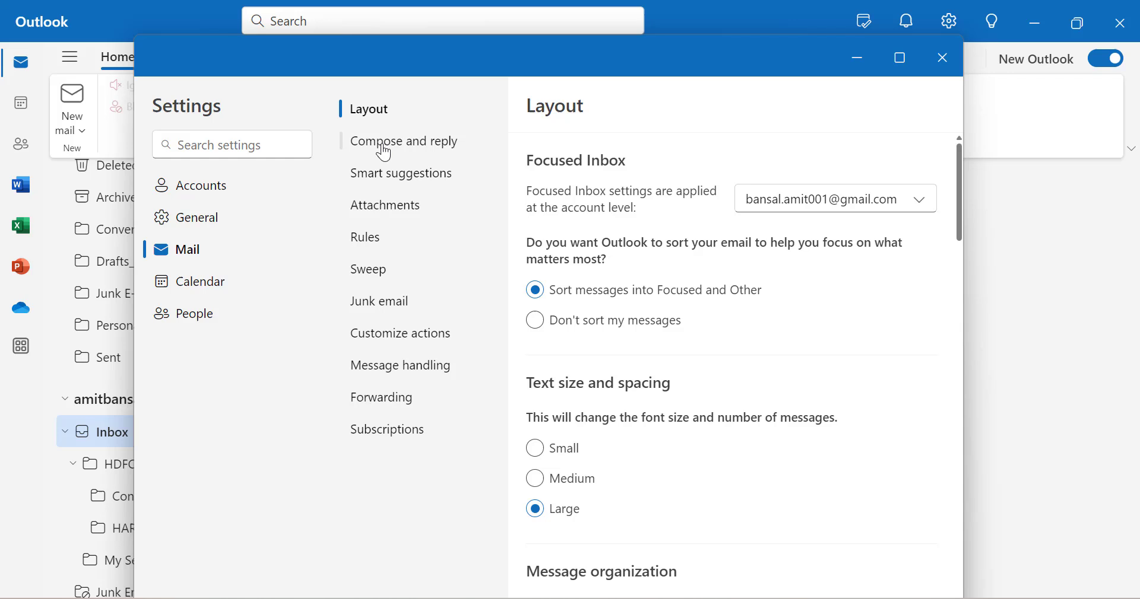
left_click(405, 141)
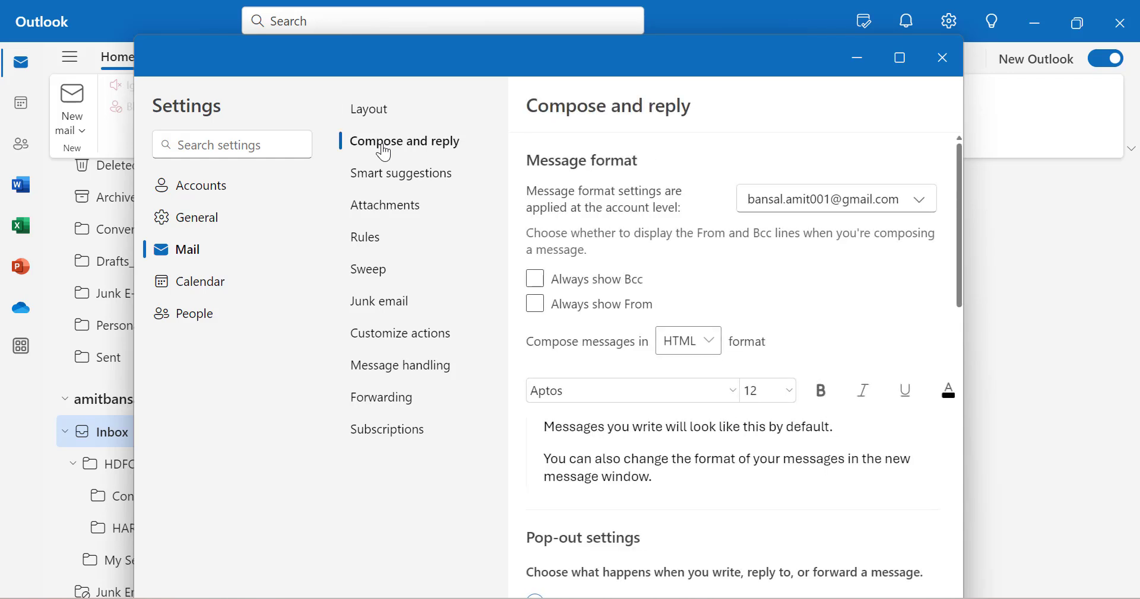
mouse_move(516, 192)
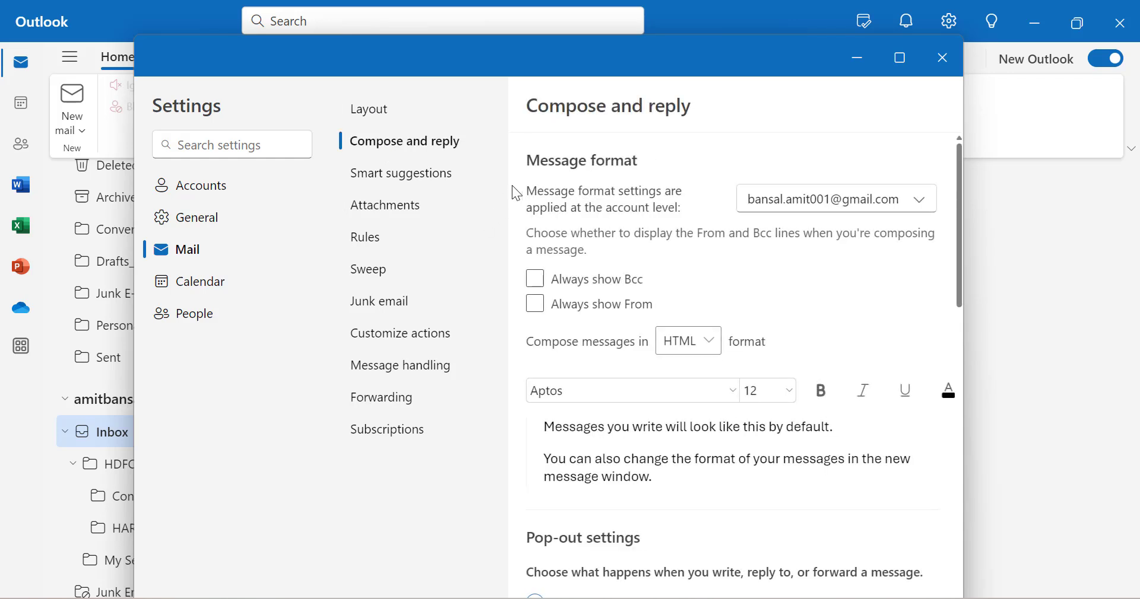
mouse_move(603, 324)
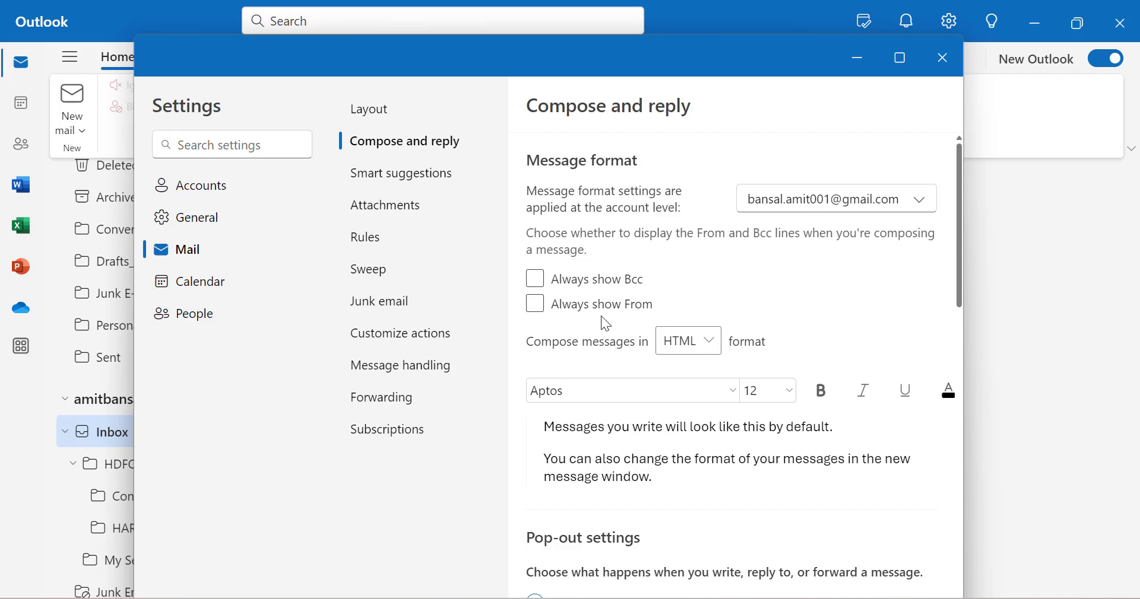
left_click(535, 279)
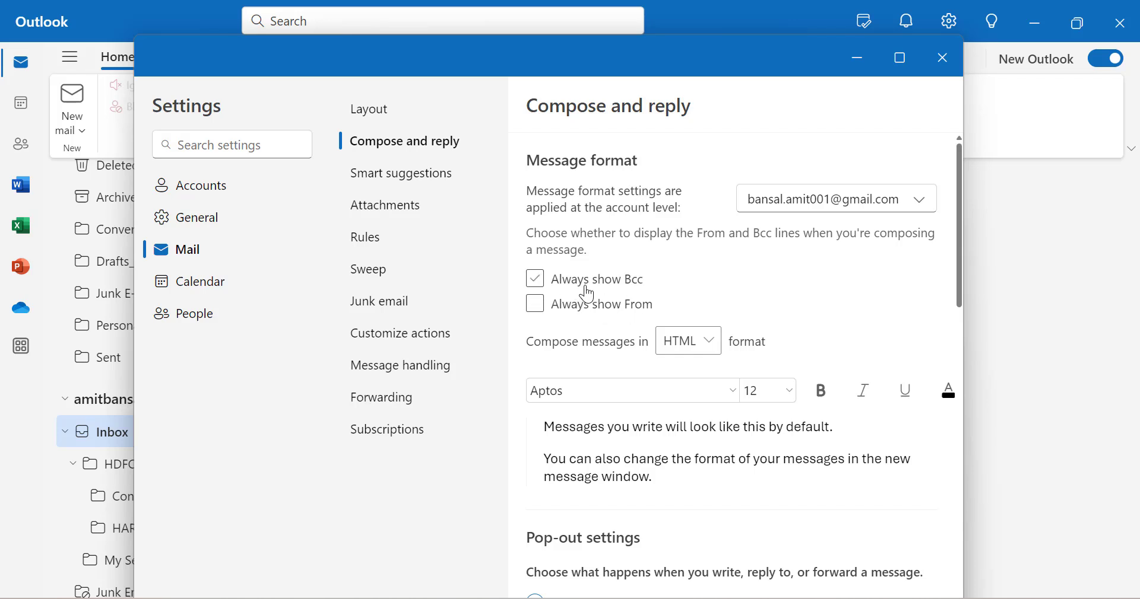
left_click(534, 278)
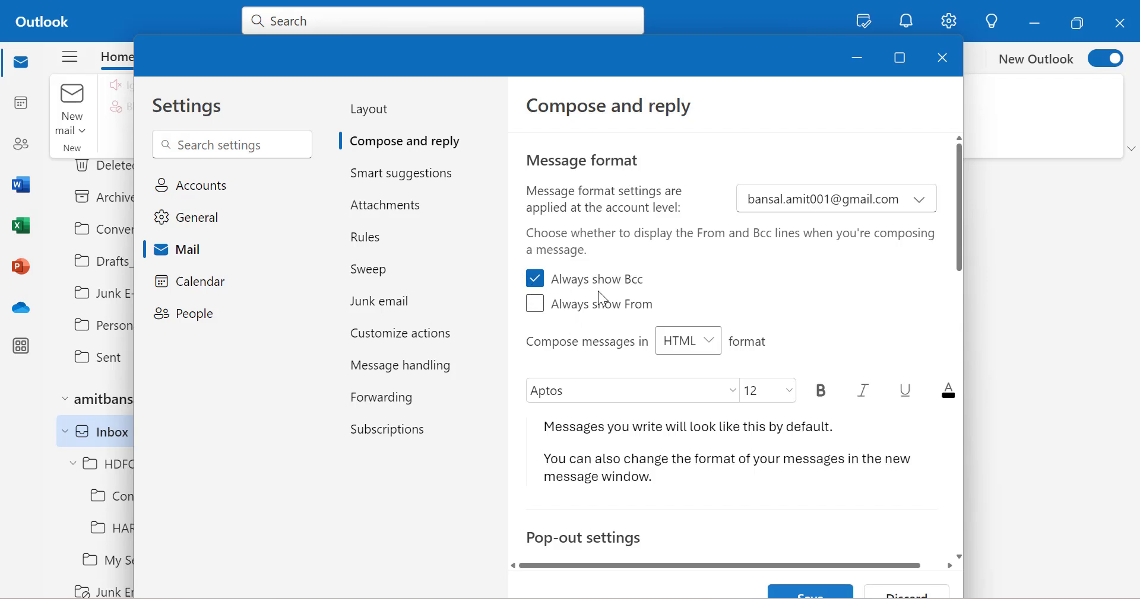
scroll("down", 3)
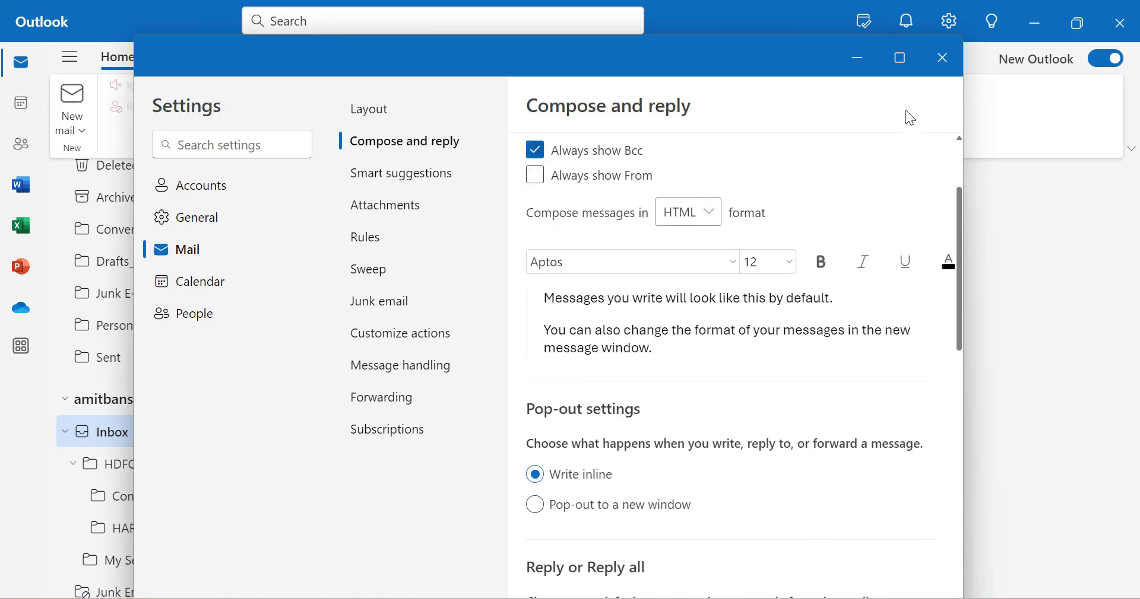
left_click(942, 58)
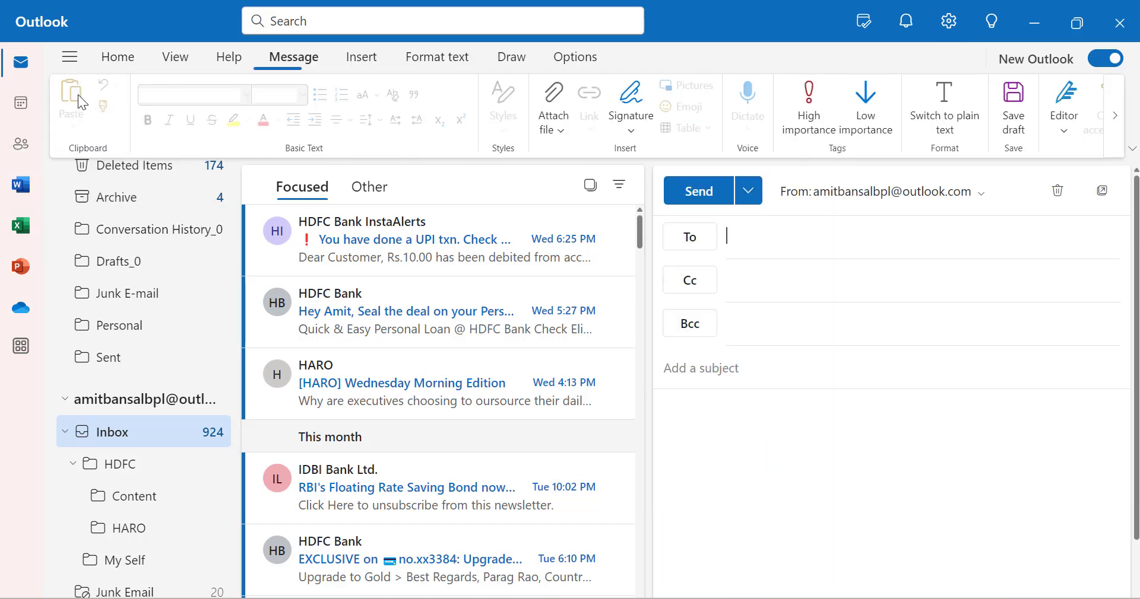
Open a new New Outlook message to confirm the Bcc line appears by default.
left_click(629, 99)
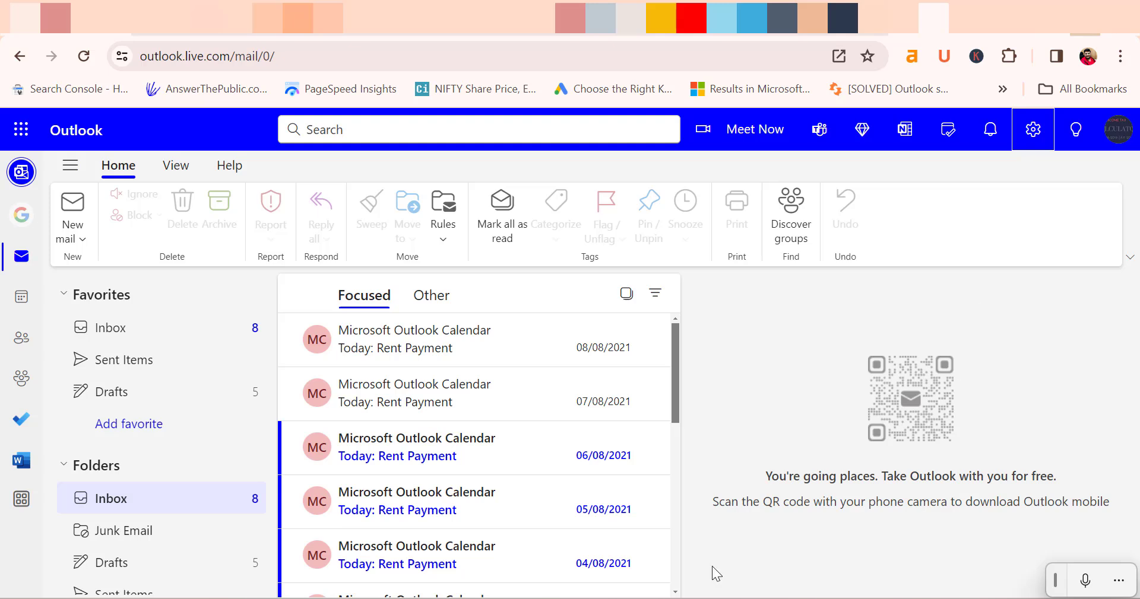
mouse_move(780, 291)
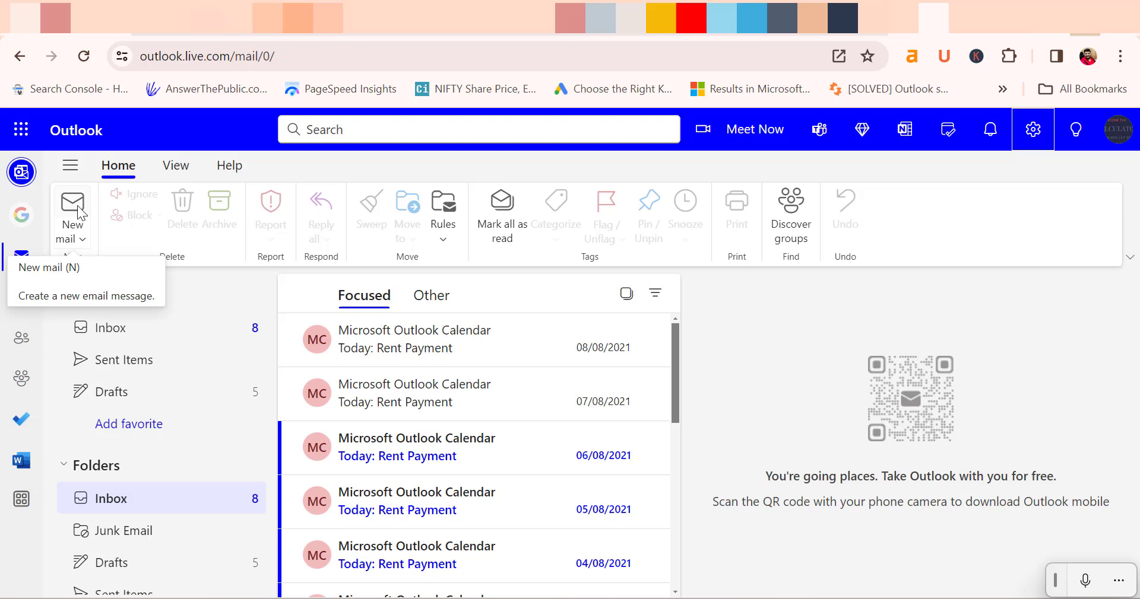
left_click(71, 211)
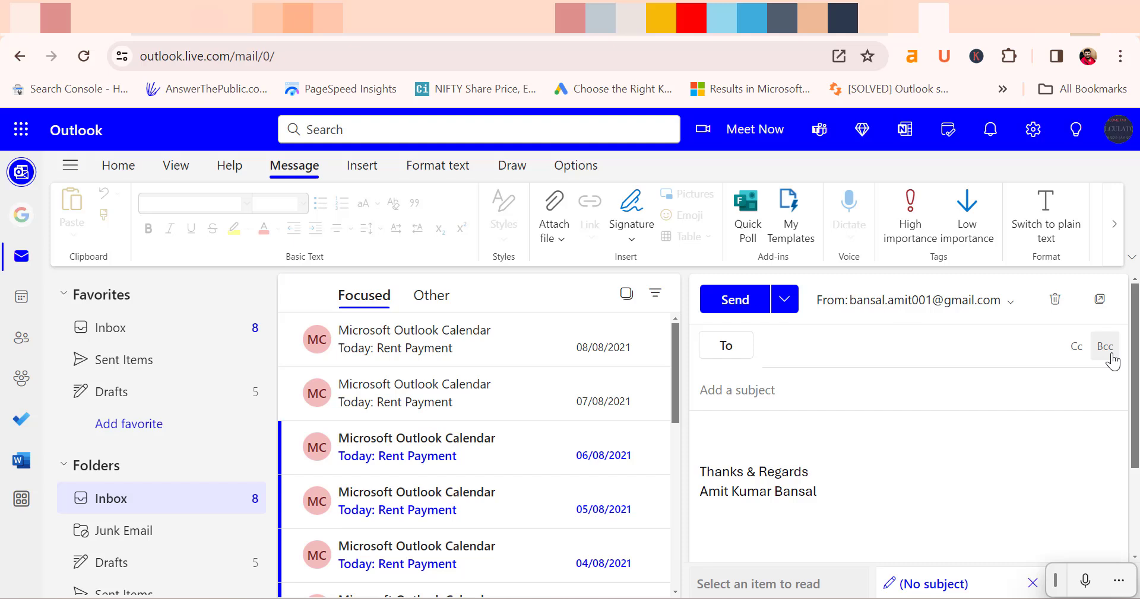
left_click(1104, 346)
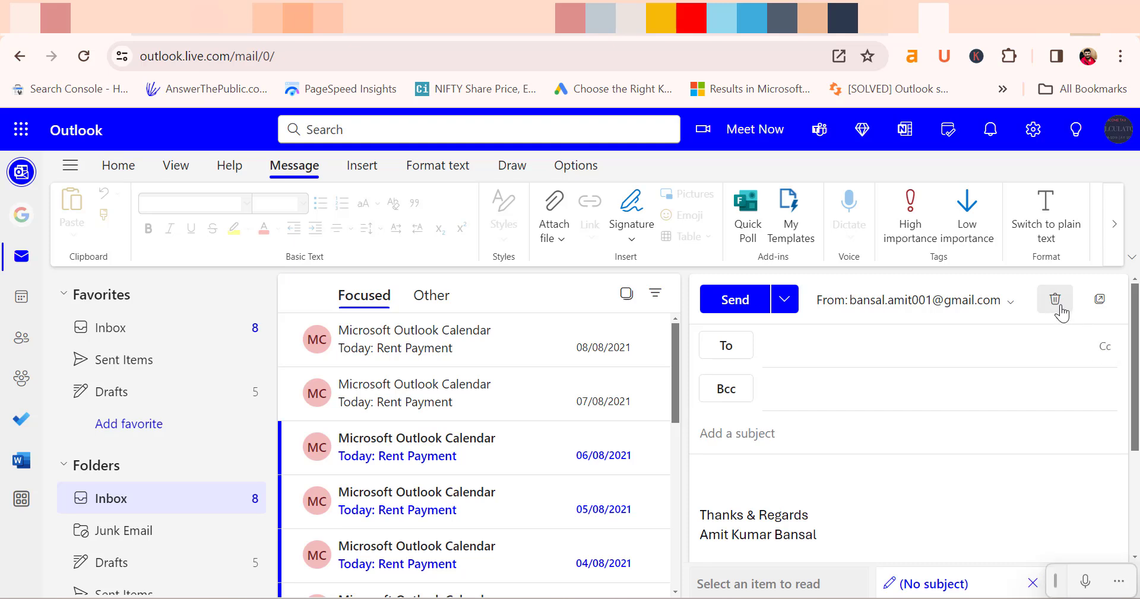
left_click(1055, 299)
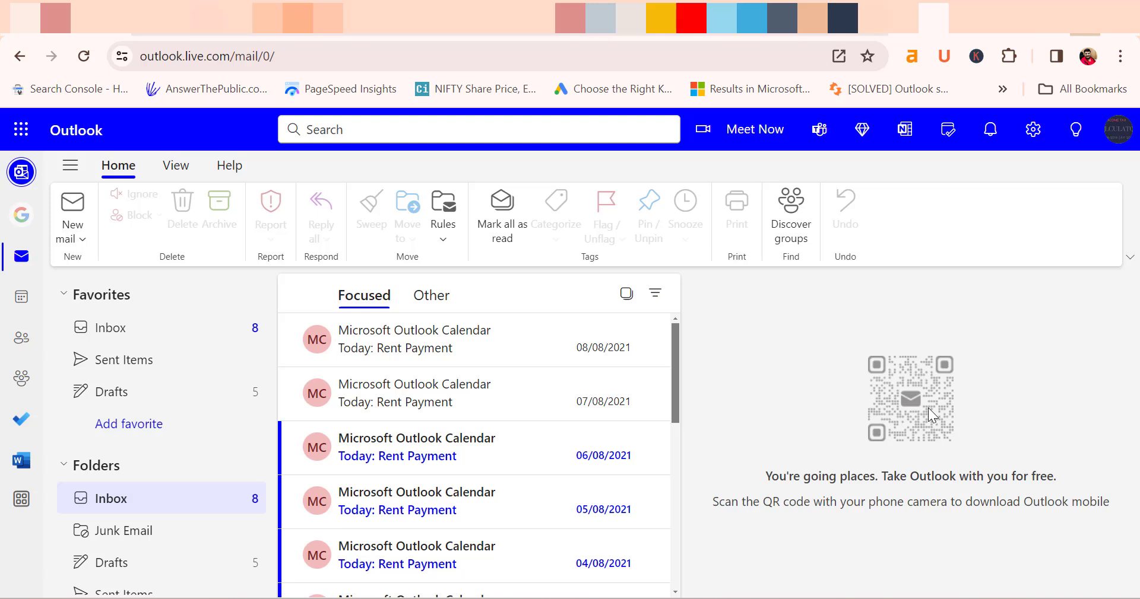
mouse_move(933, 395)
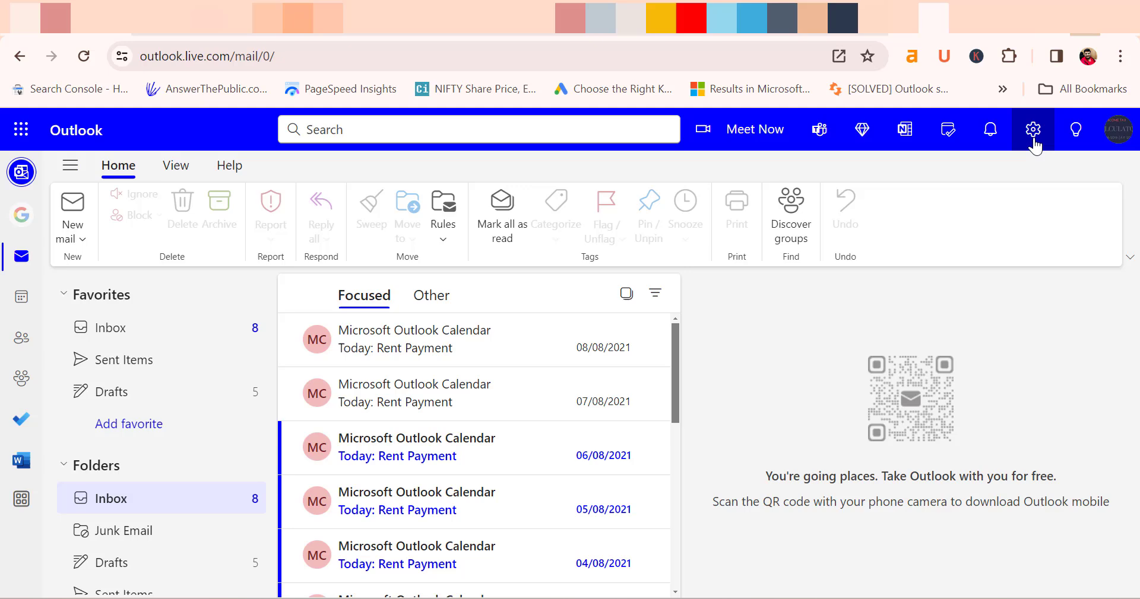
Enable 'Always show Bcc' in Outlook on the web's Compose and reply settings.
left_click(1032, 129)
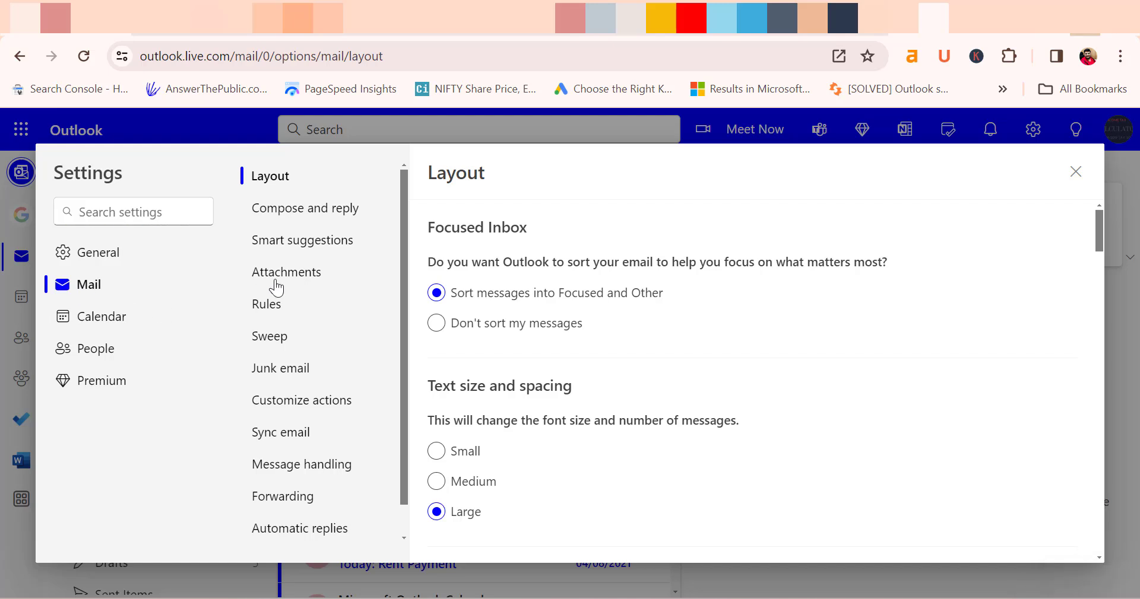
left_click(304, 209)
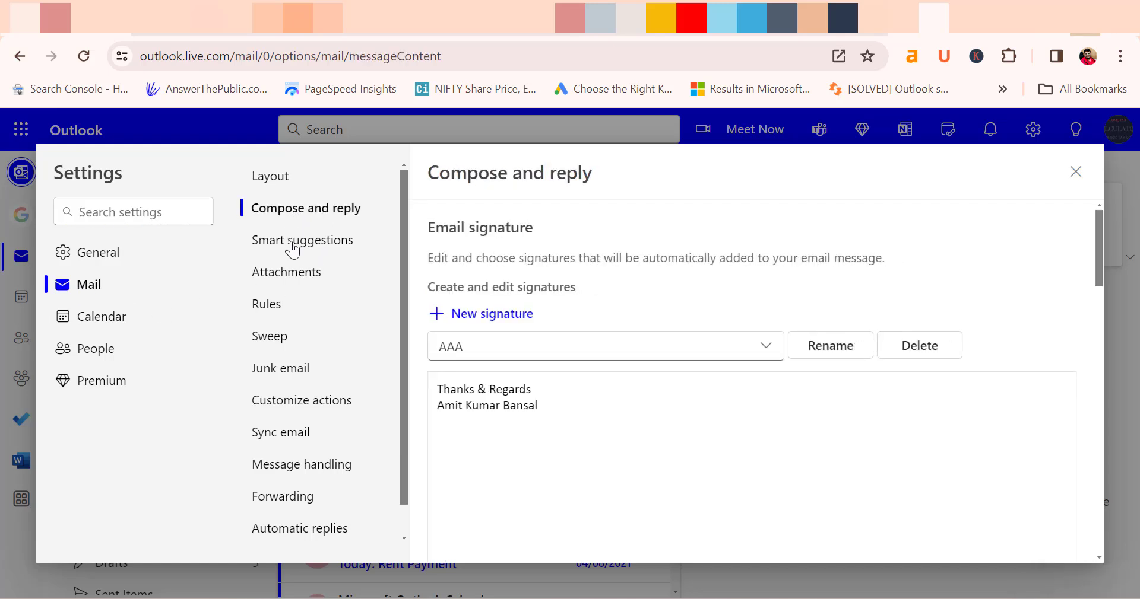
scroll("down", 3)
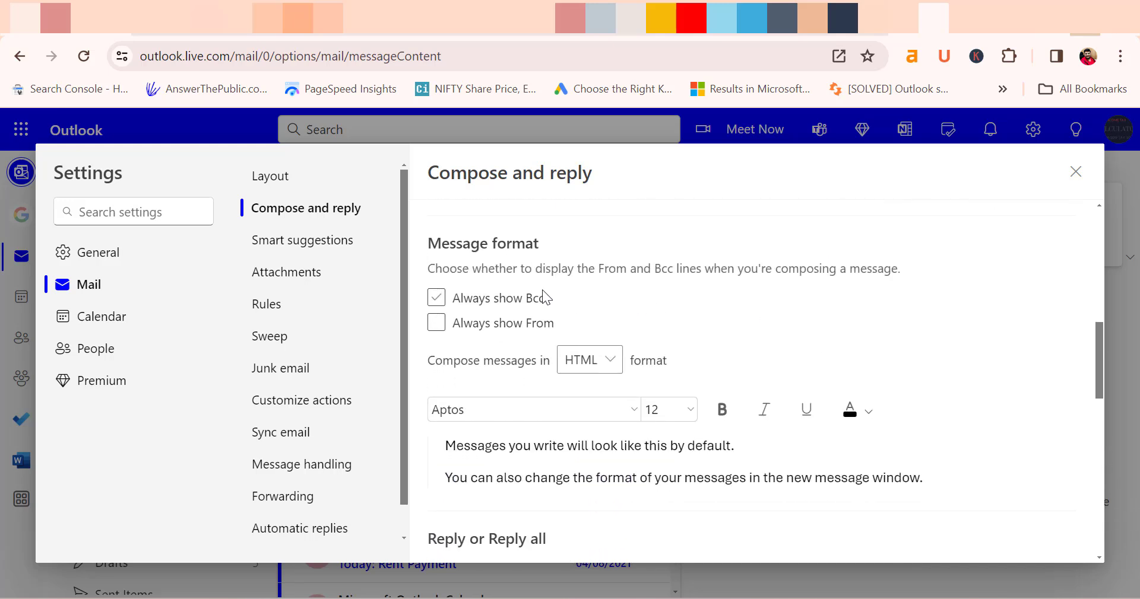
left_click(437, 298)
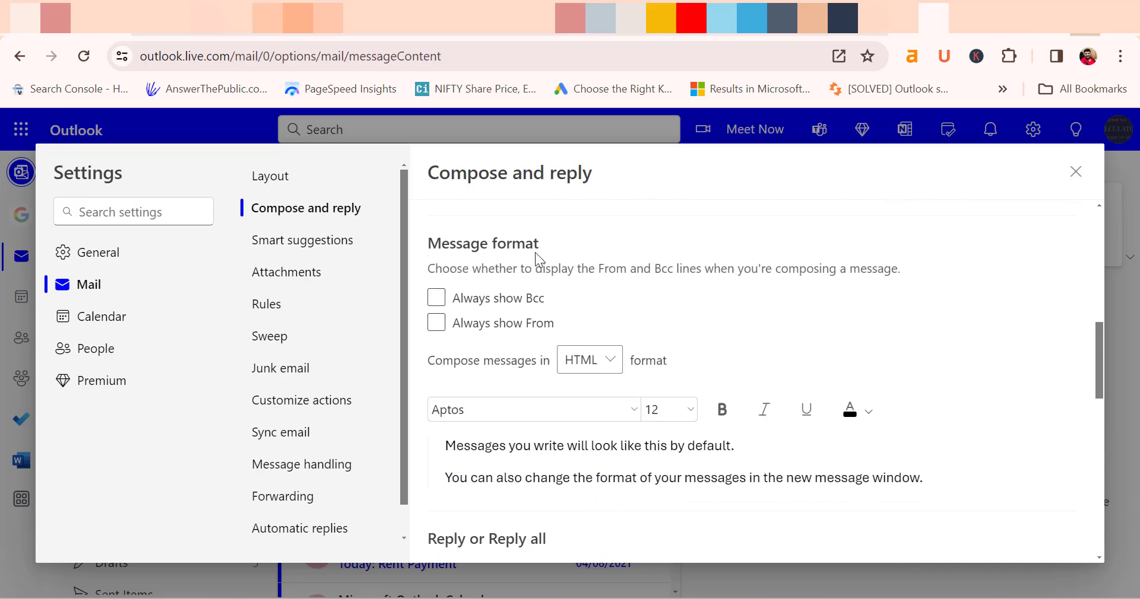
left_click(436, 298)
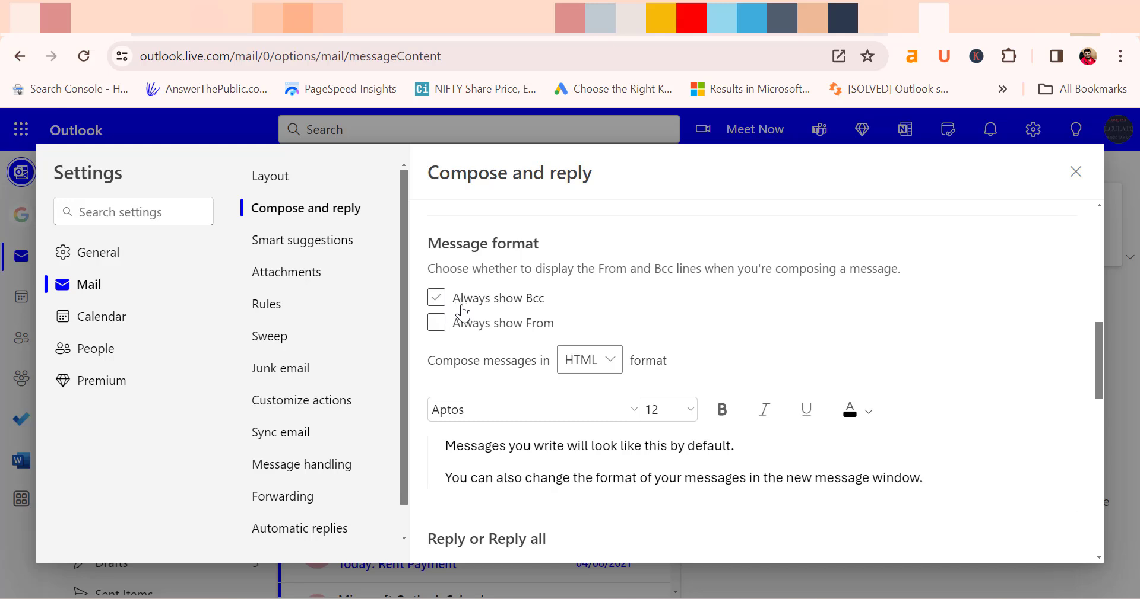
mouse_move(444, 304)
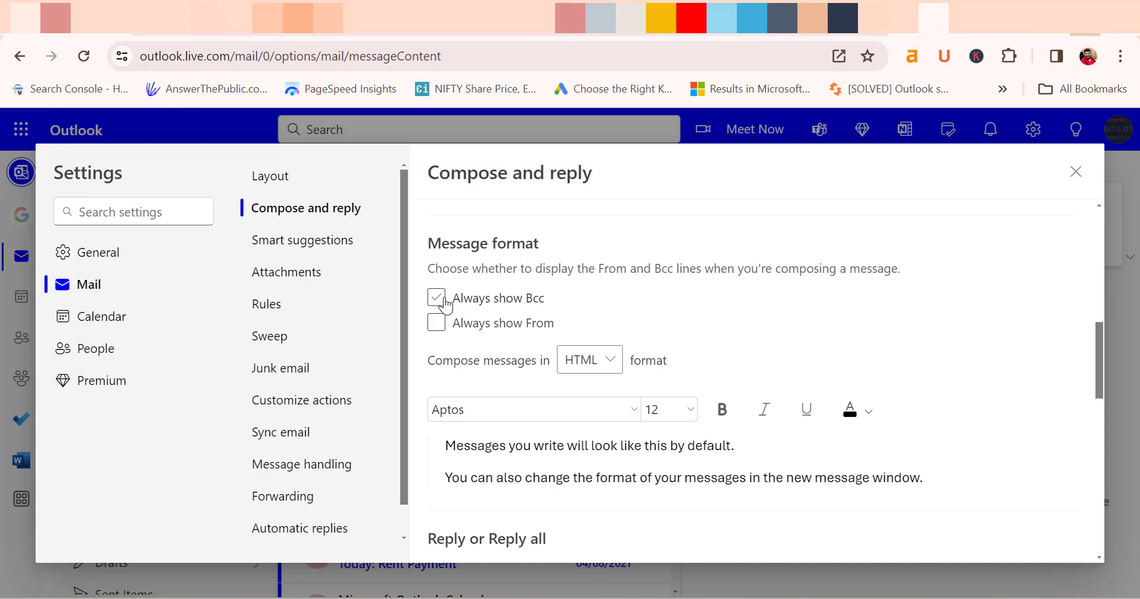
left_click(435, 298)
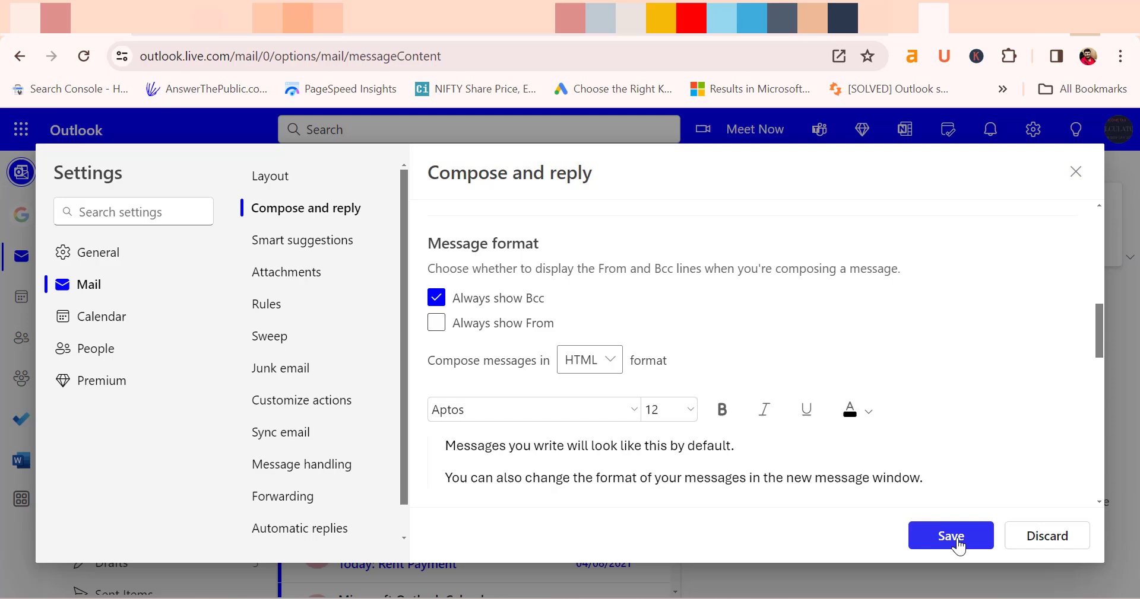
scroll("down", 3)
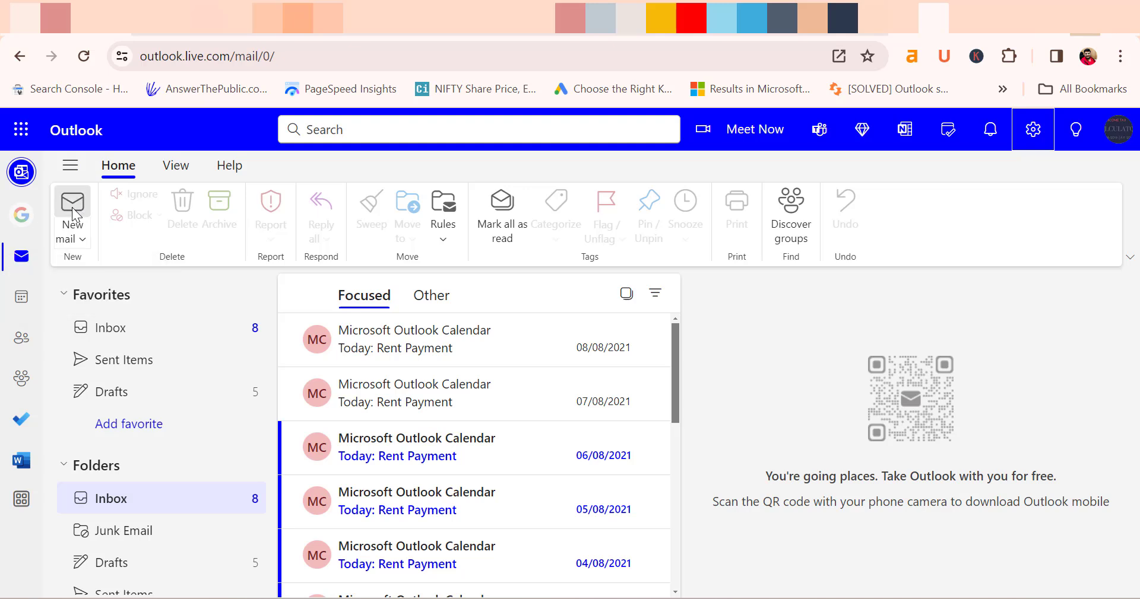
Open a new Outlook on the web message showing To, Cc and Bcc lines.
left_click(71, 211)
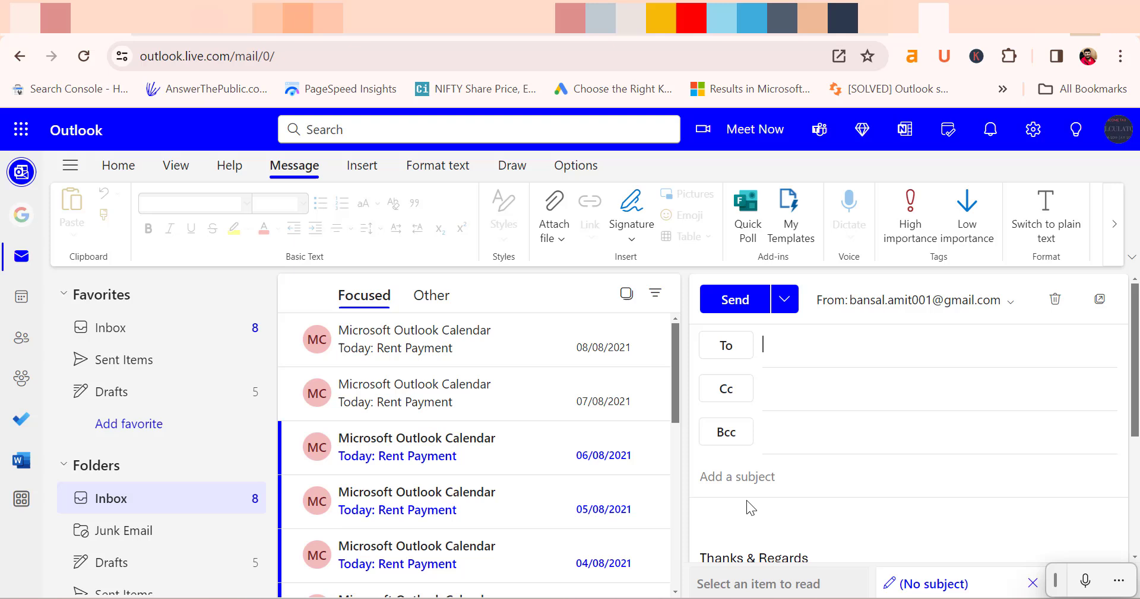
mouse_move(711, 467)
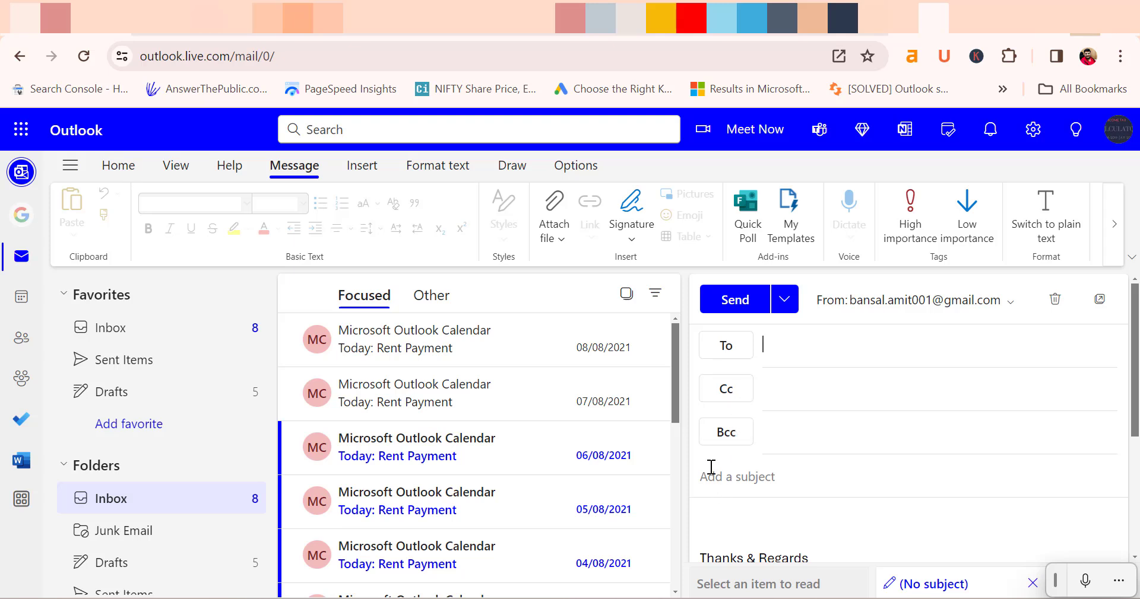
mouse_move(1055, 299)
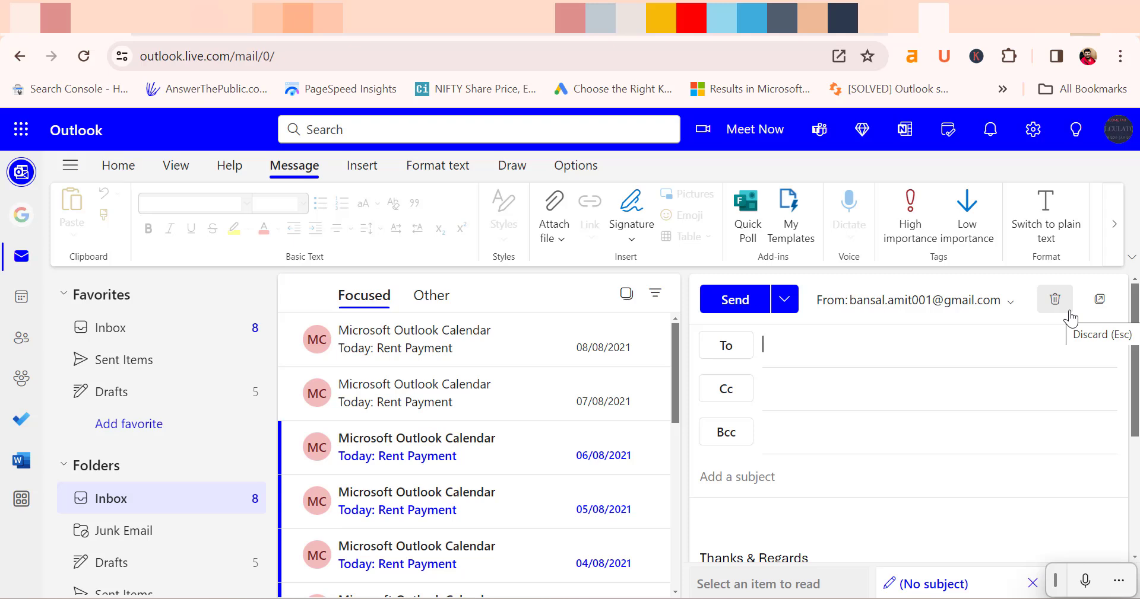